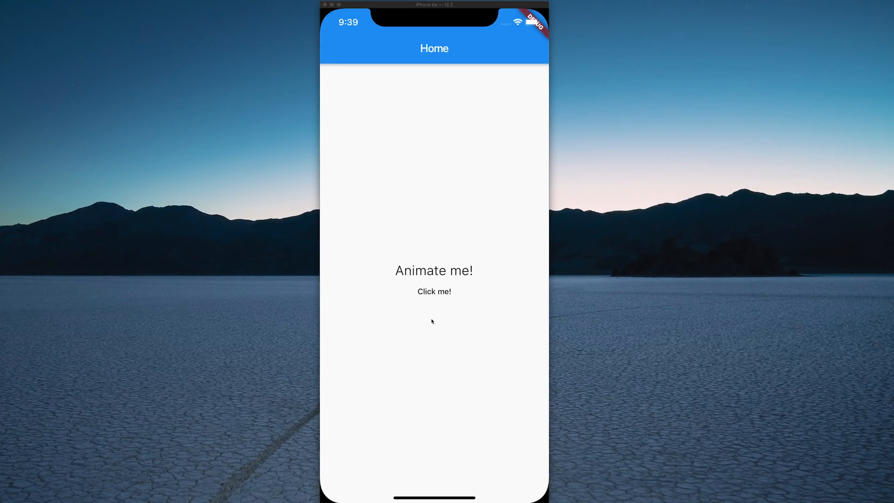
- Tap 'Click me!' twice so 'Animate me!' goes large red bold and back to small plain
click(433, 291)
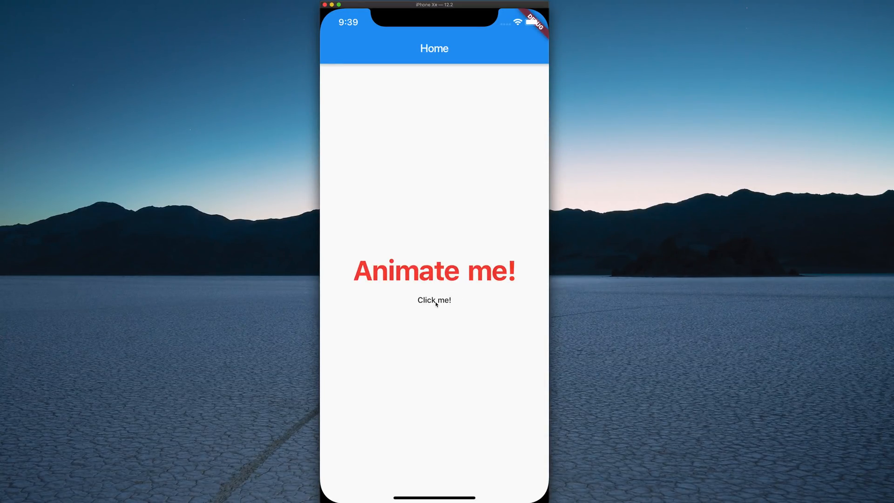
click(434, 300)
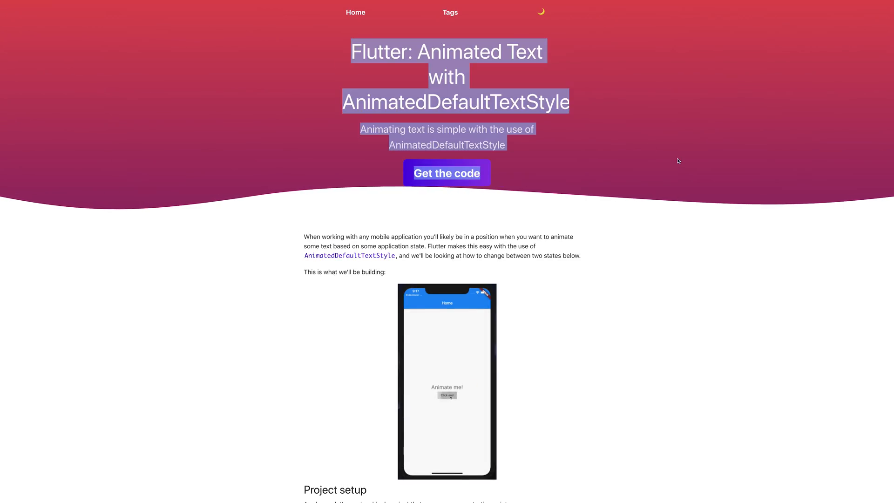
- Scroll the Animated Text article down to its Project setup section
scroll(down, 3)
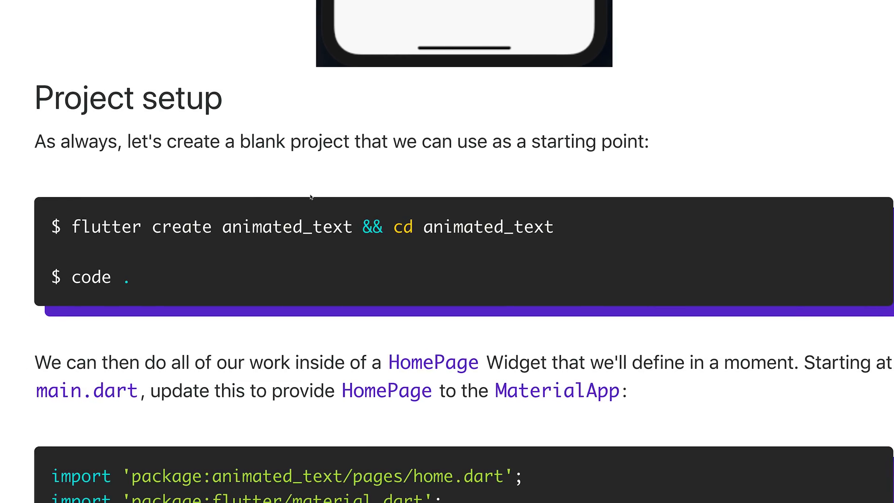
mouse_move(312, 204)
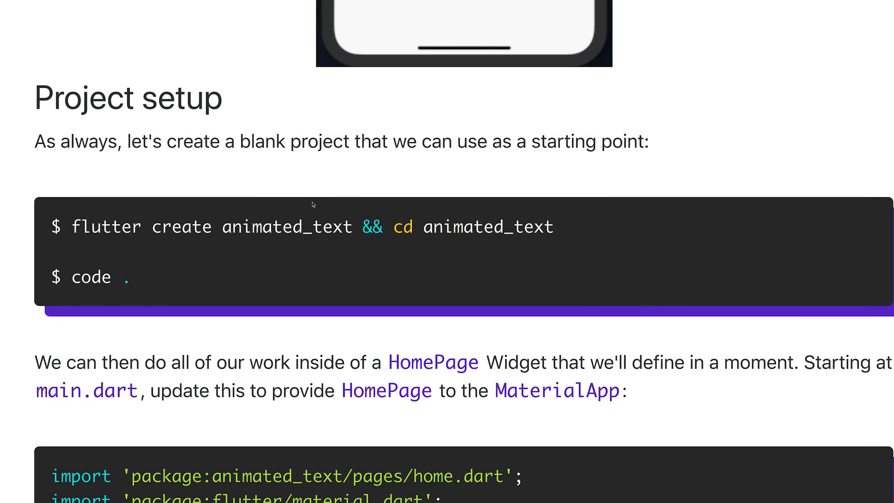
double_click(283, 226)
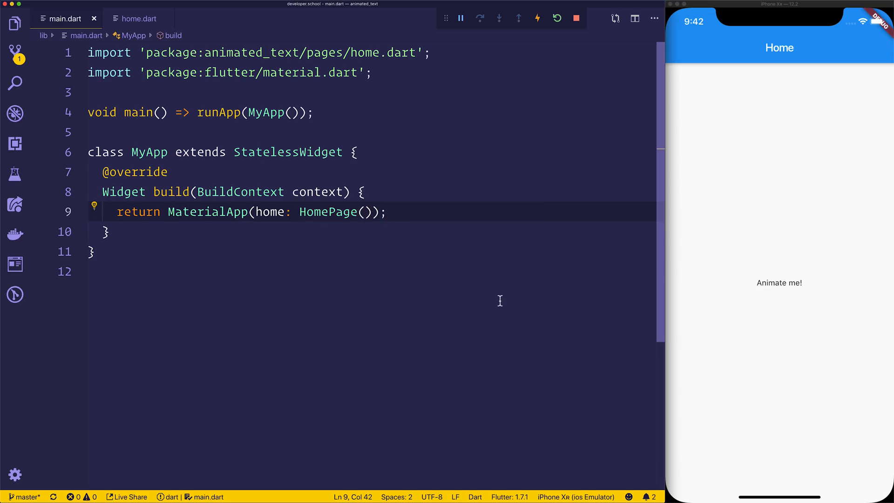
mouse_move(523, 352)
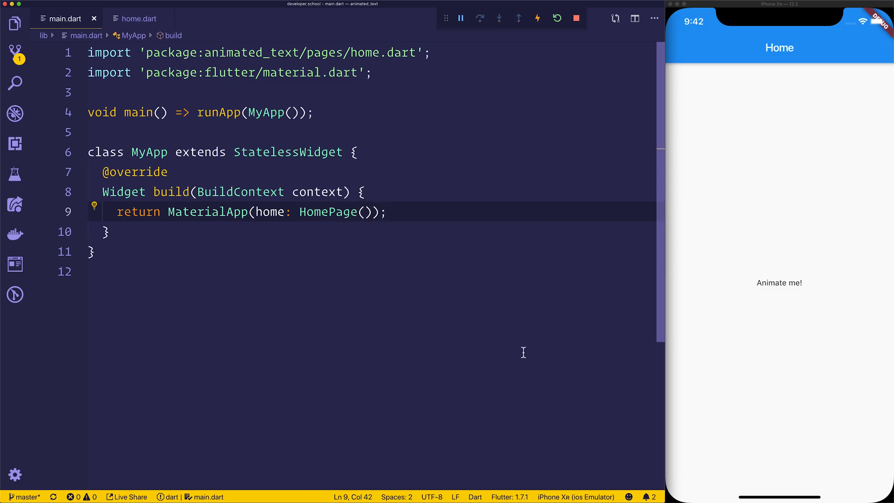
drag(313, 113, 385, 211)
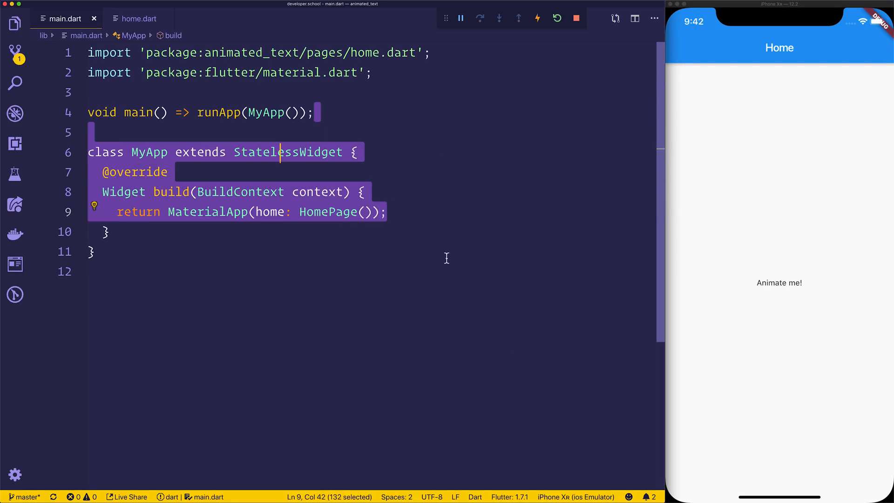
double_click(185, 211)
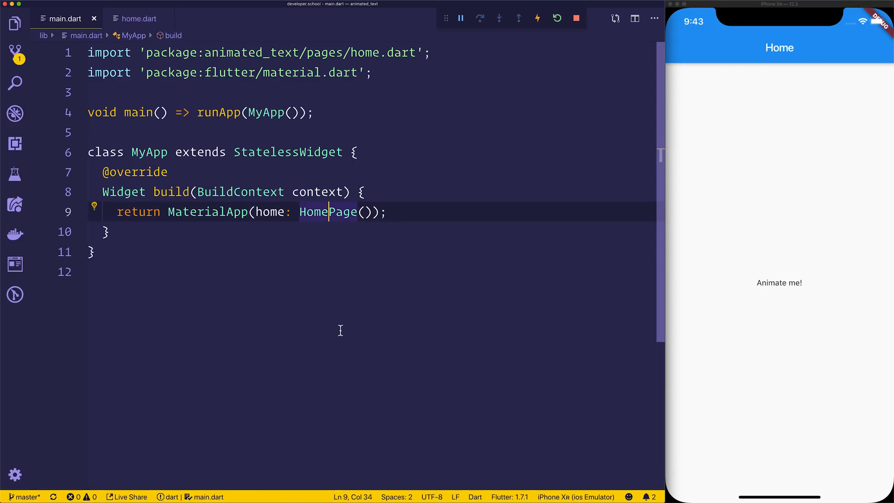
- Show home.dart's build method with the 'Animate me!' Text and its isSelected flag
click(137, 19)
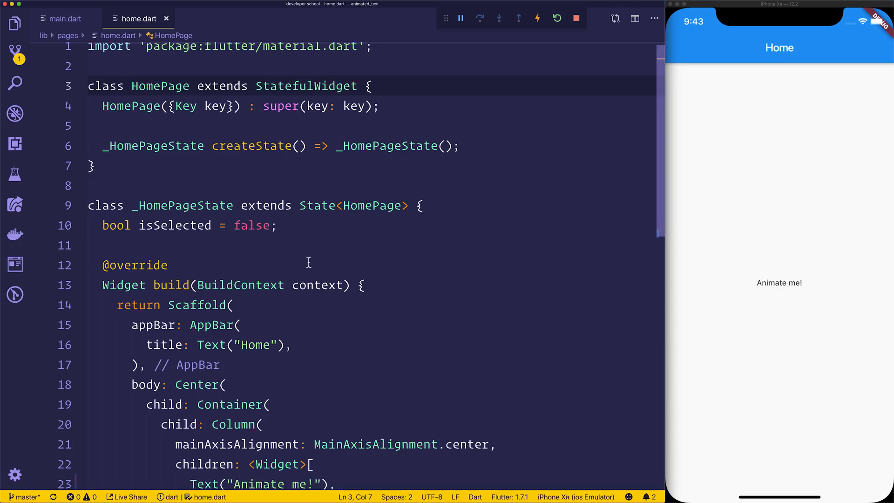
mouse_move(160, 213)
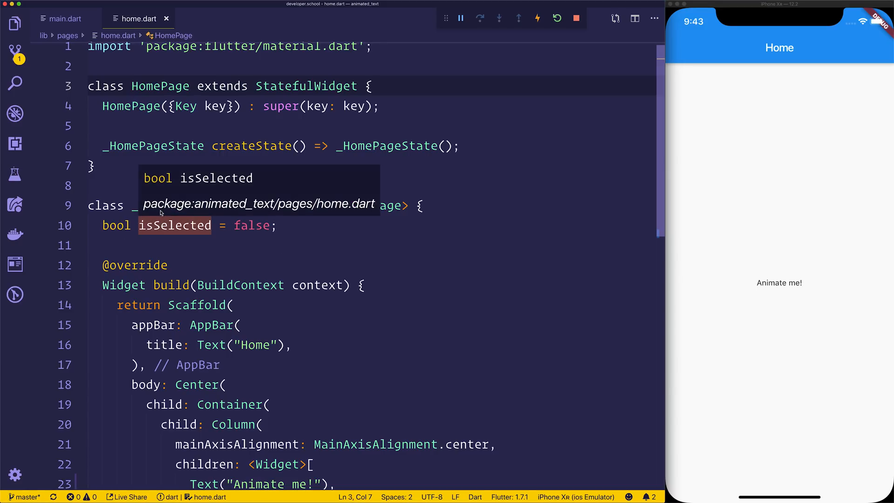
scroll(down, 3)
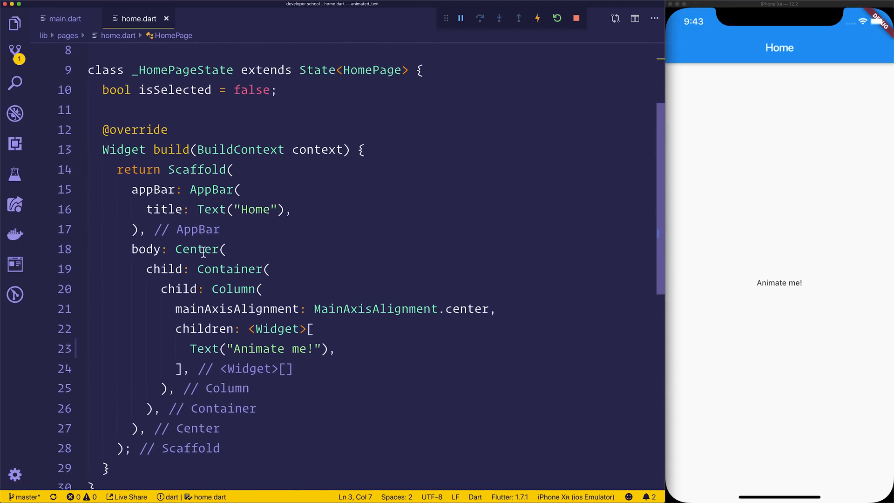
double_click(232, 289)
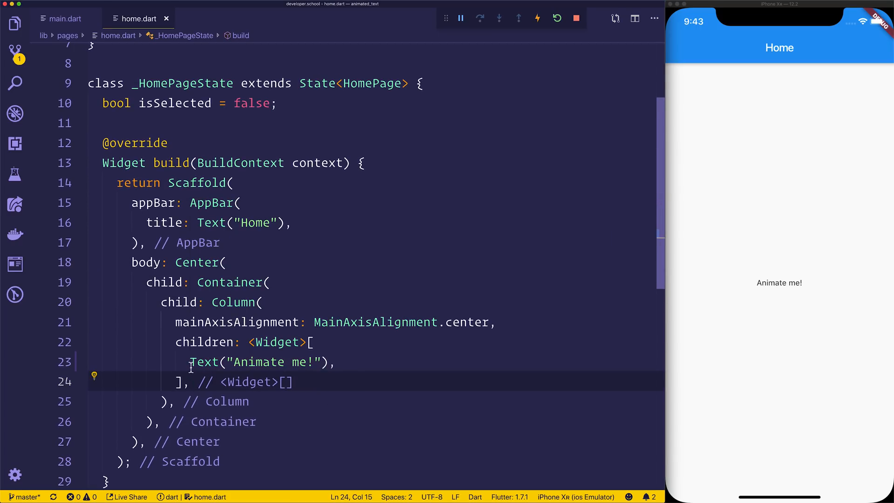
click(234, 360)
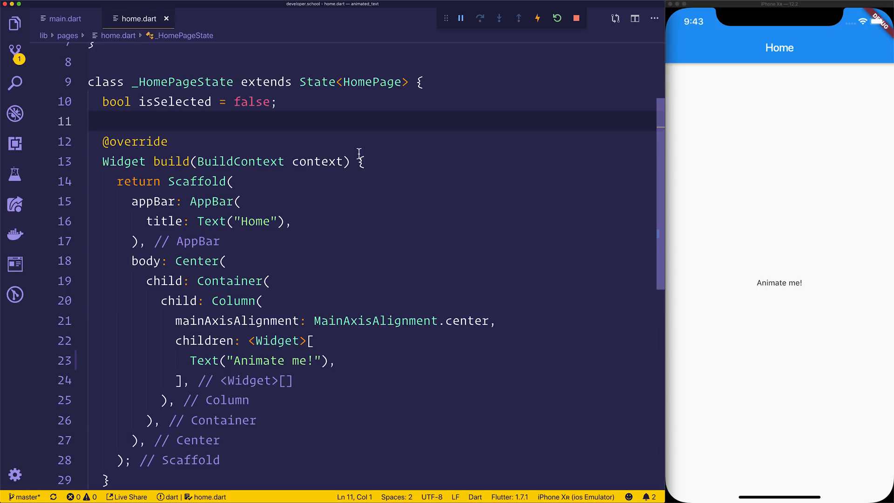
click(181, 102)
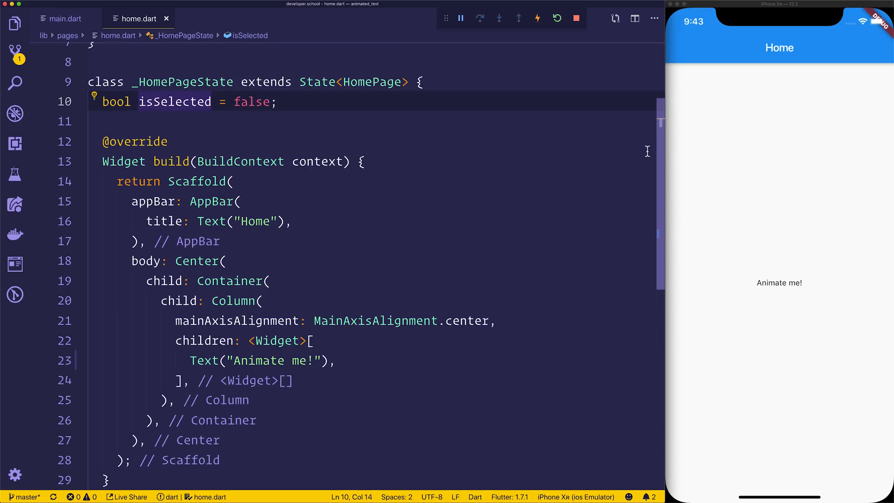
mouse_move(548, 151)
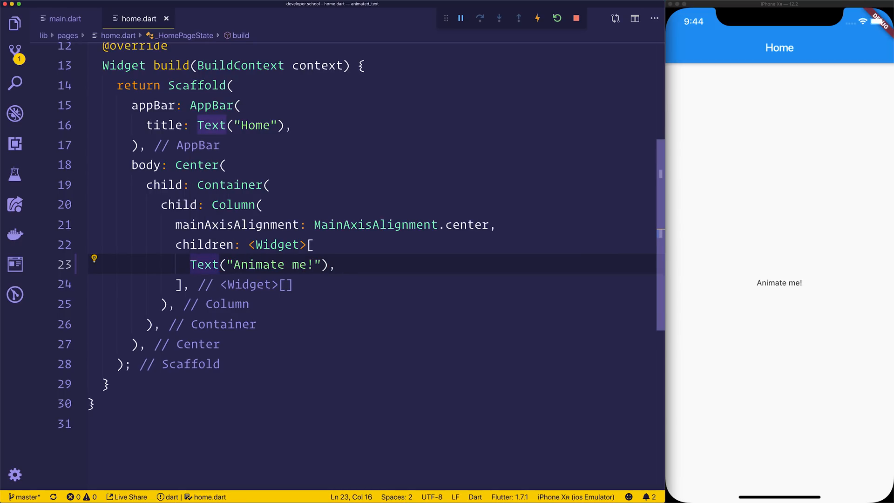
- Wrap the 'Animate me!' Text in a new AnimatedDefaultTextStyle widget via refactoring
click(95, 258)
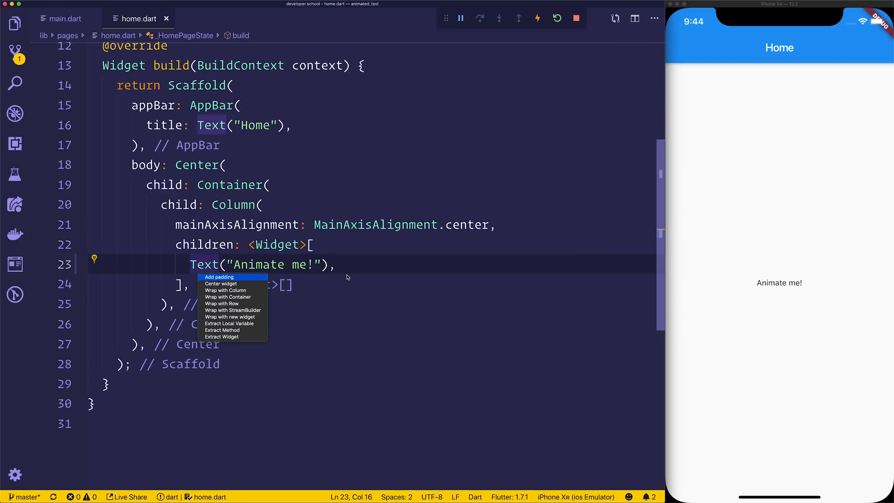
click(230, 316)
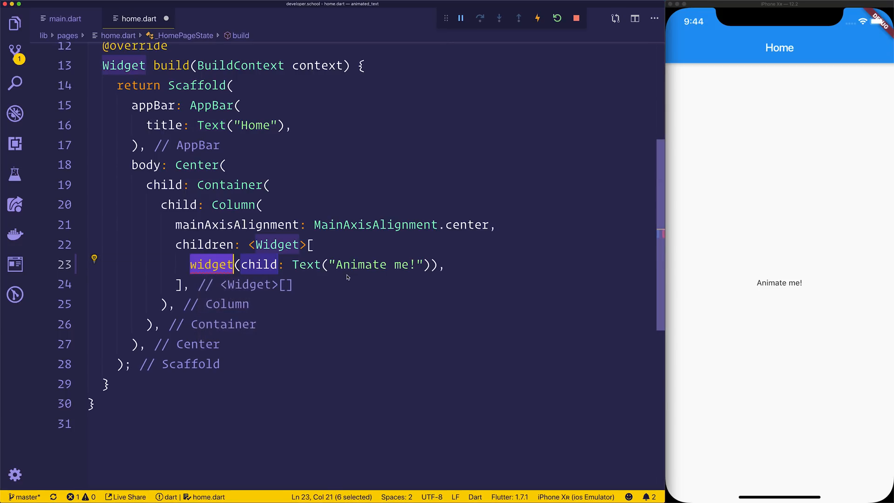
text(AnimatedTex)
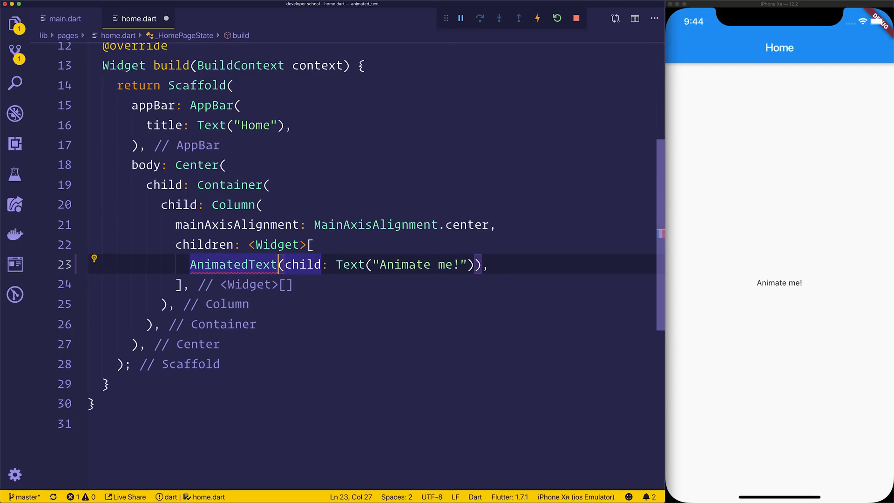
text(Default)
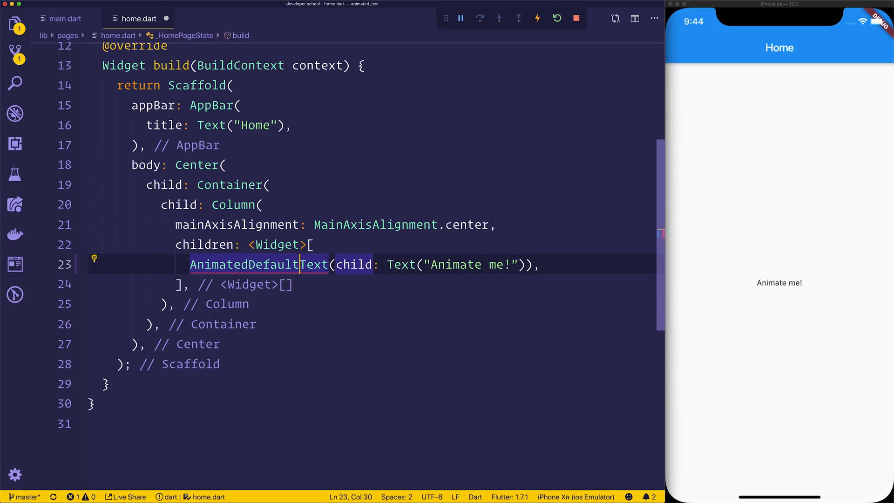
text(Style()
text(duration: ,)
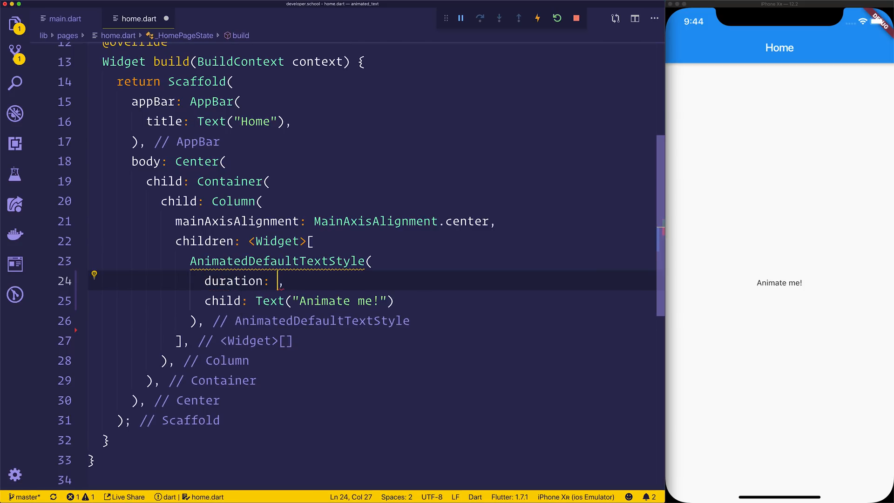
- Give AnimatedDefaultTextStyle a Duration in milliseconds and a style conditioned on 'isSelected ?'
key(ctrl+space)
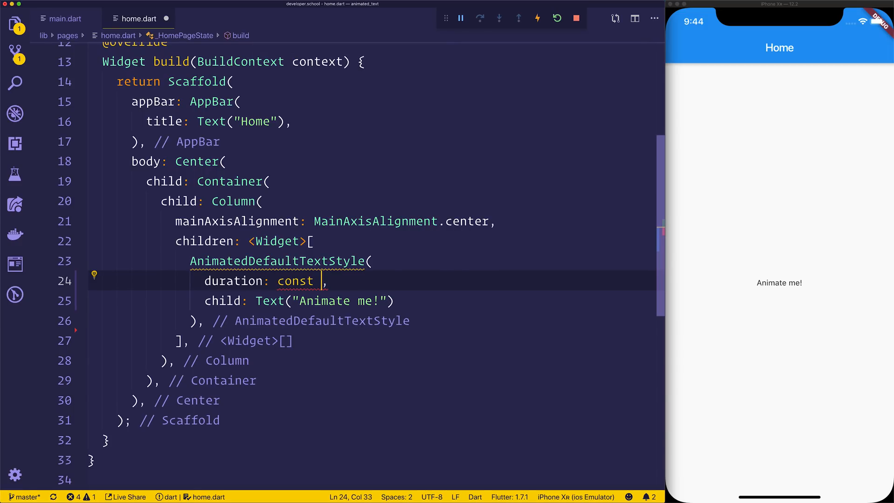
text(Duration(milliseconds: 200)
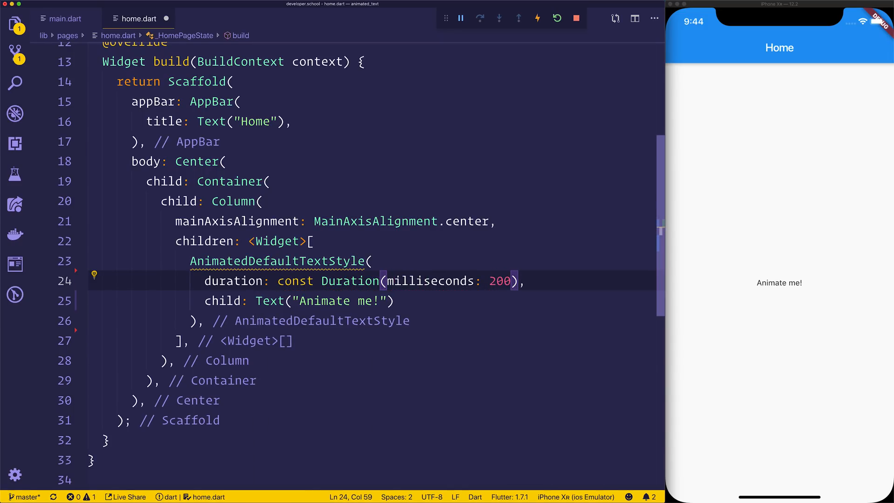
click(369, 260)
text(style)
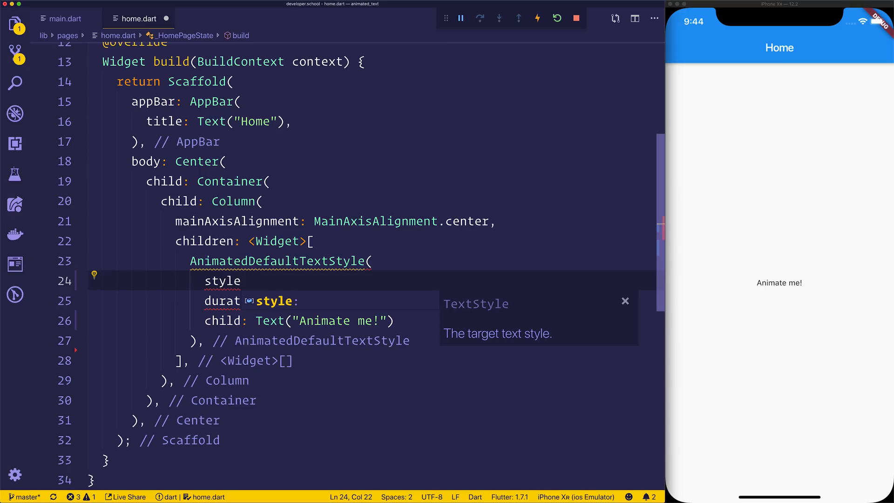
text(is)
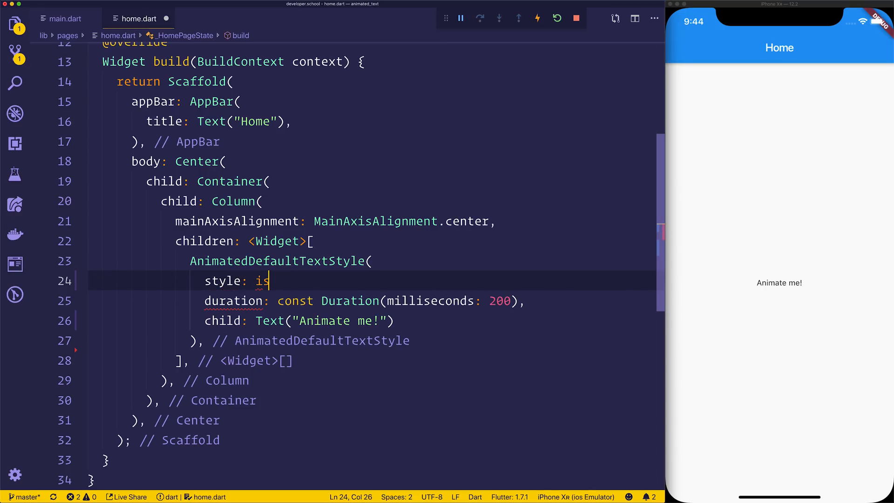
text(Selected)
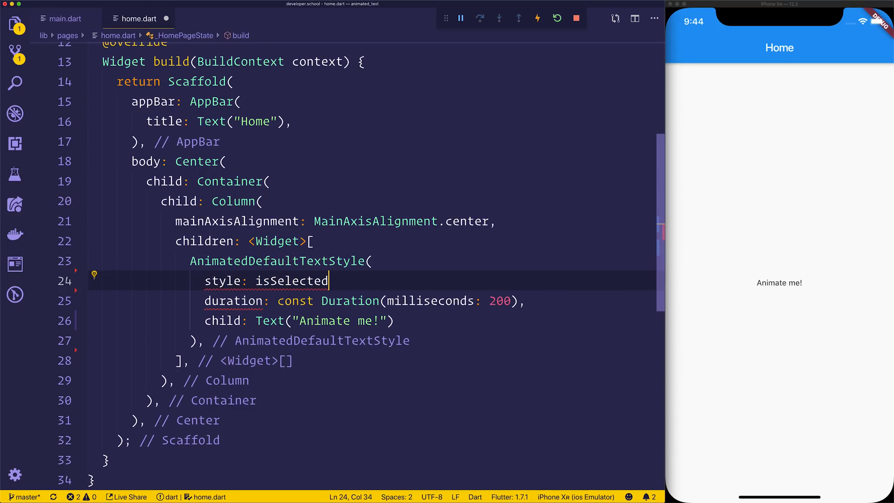
text(?)
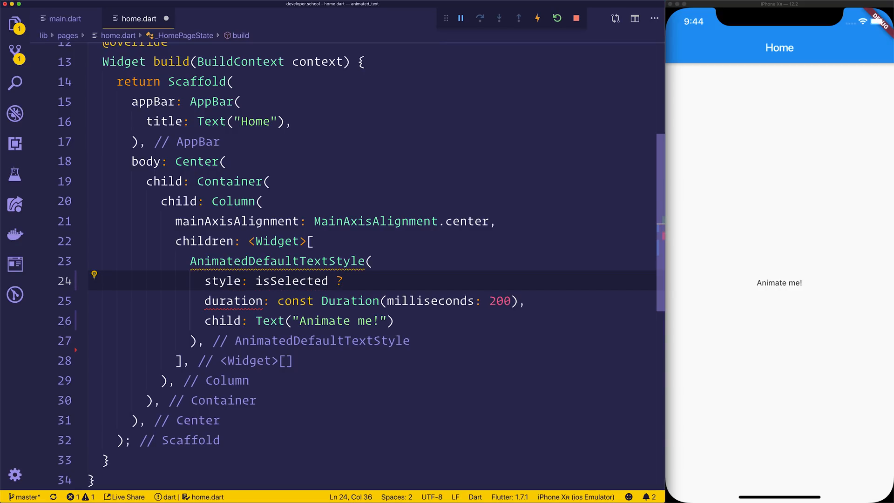
key(Enter)
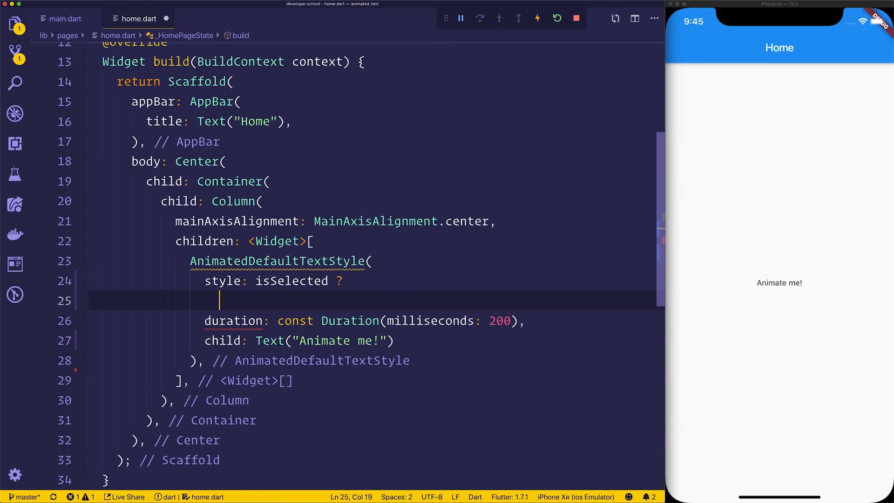
- Write the selected TextStyle: fontSize 50.0, Colors.red, FontWeight.bold
text(TextStyle()
text(font)
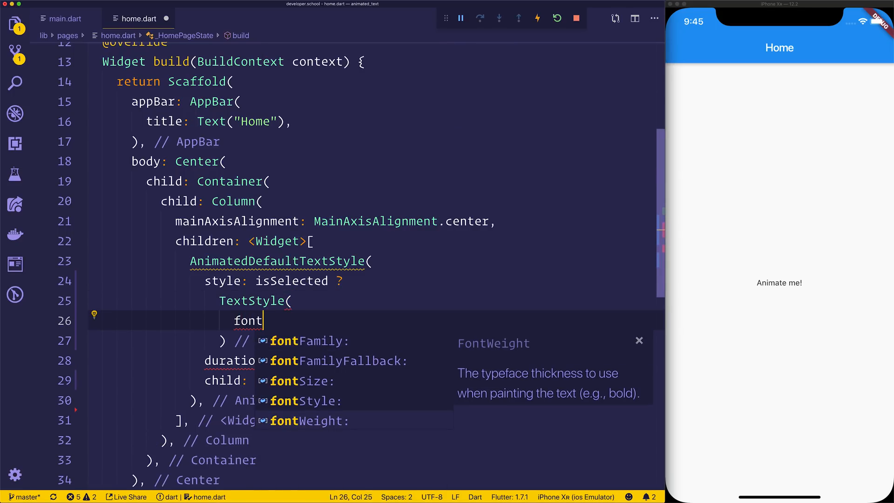
text(Size: 50.0,)
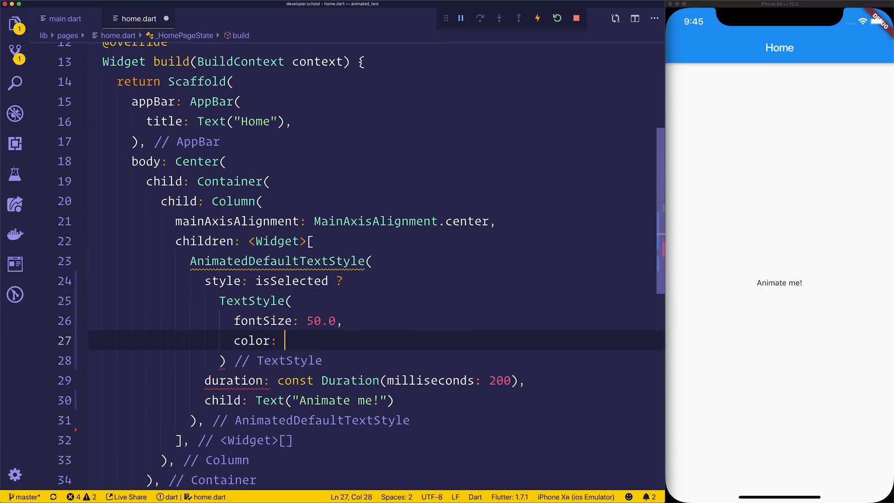
text(Colors.red,)
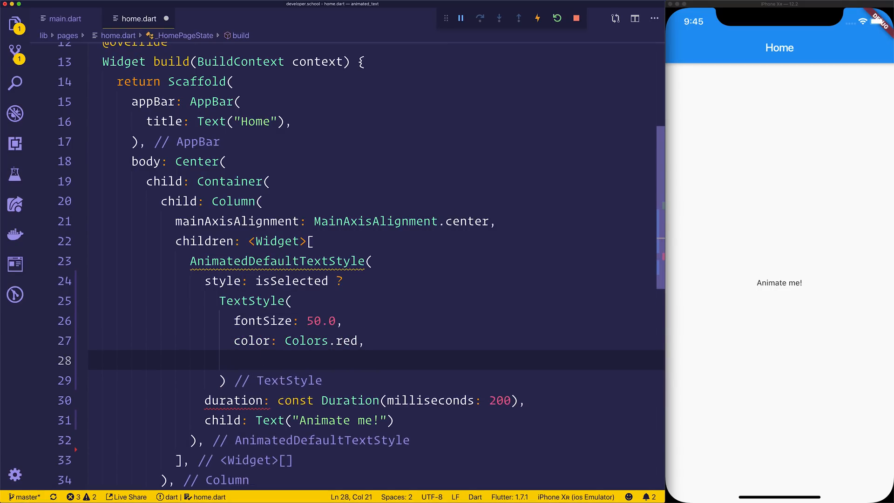
text(fontWeight:)
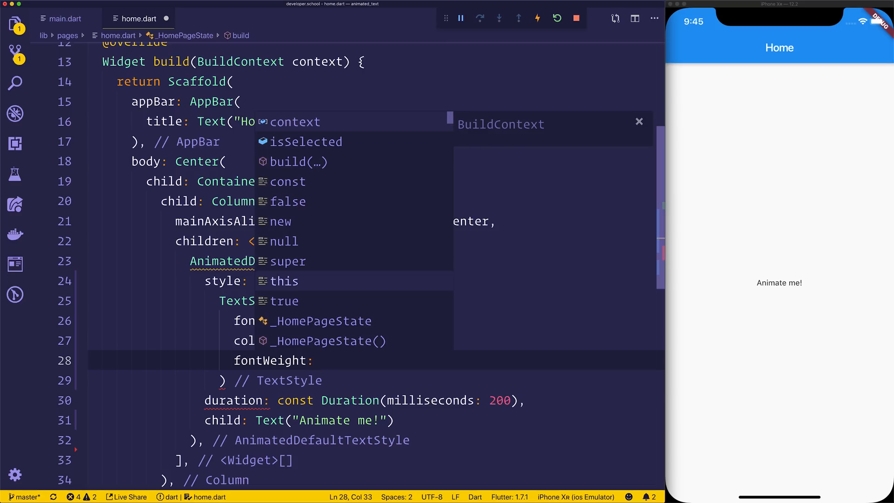
text(FontWeight.bold)
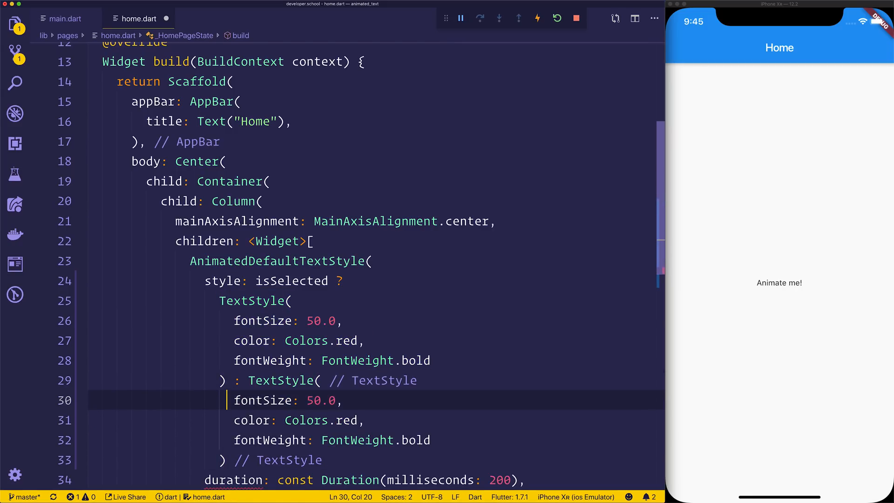
- Set the unselected TextStyle to fontSize 24.0, Colors.black and FontWeight.w100
text(24.0)
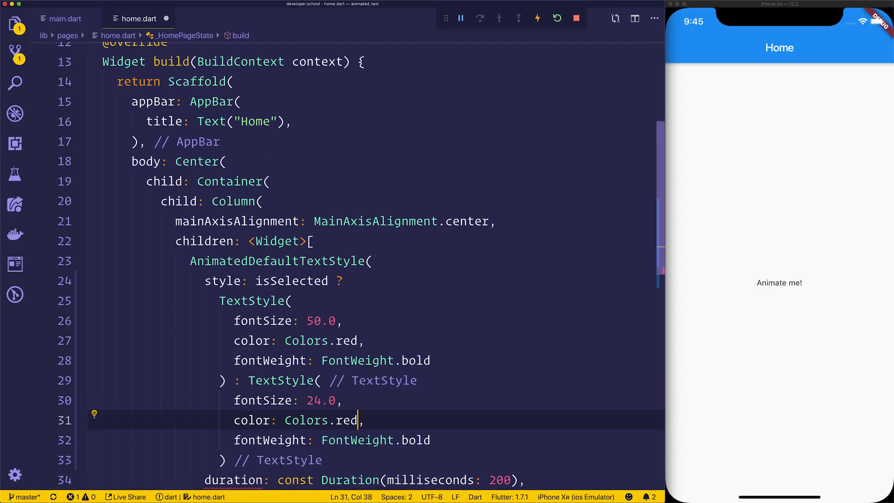
text(black)
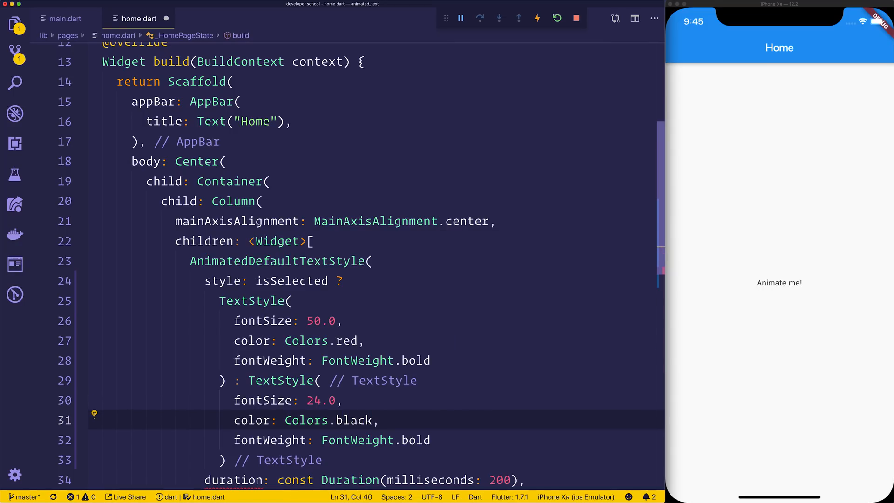
double_click(418, 440)
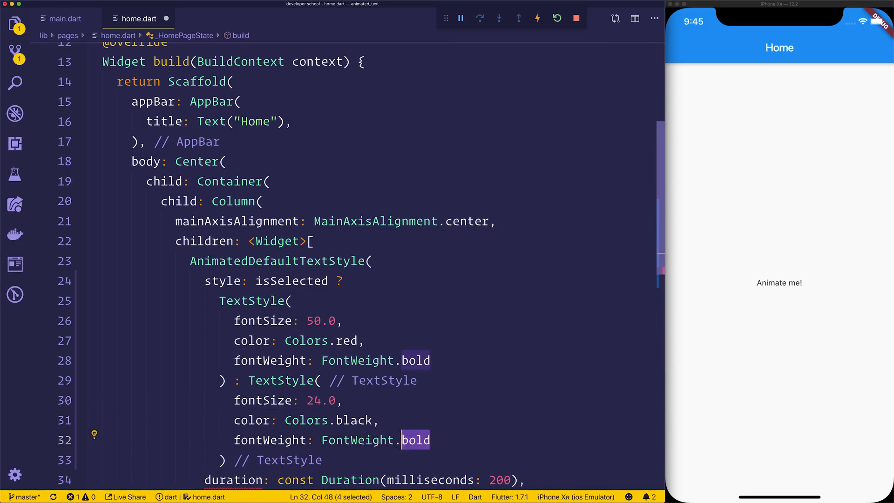
text(w100), // TextStyle)
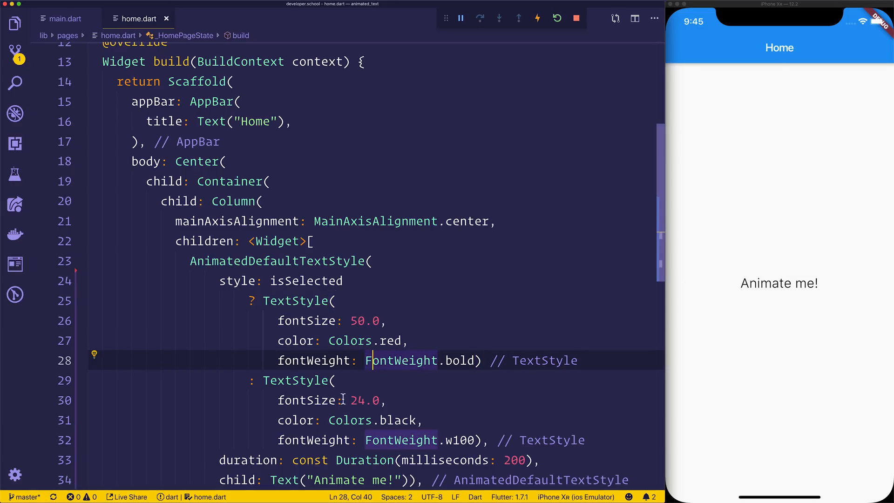
- Initialise isSelected to true and save so the app hot reloads
click(407, 420)
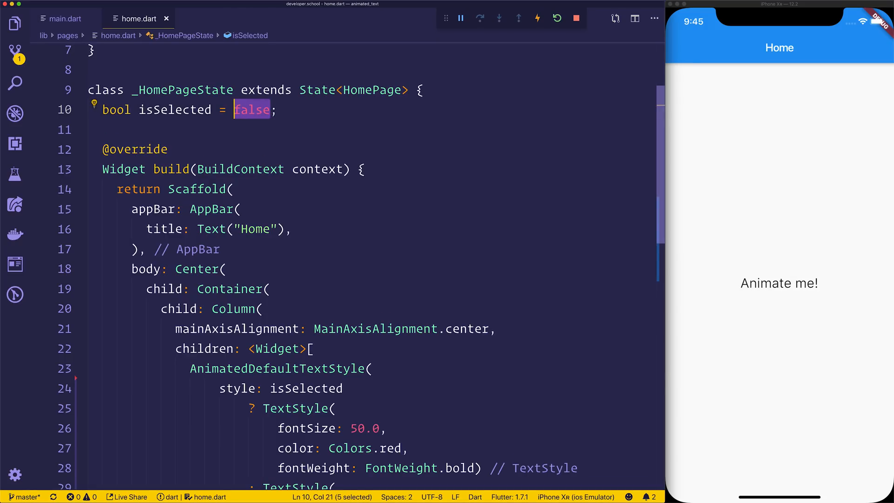
text(true)
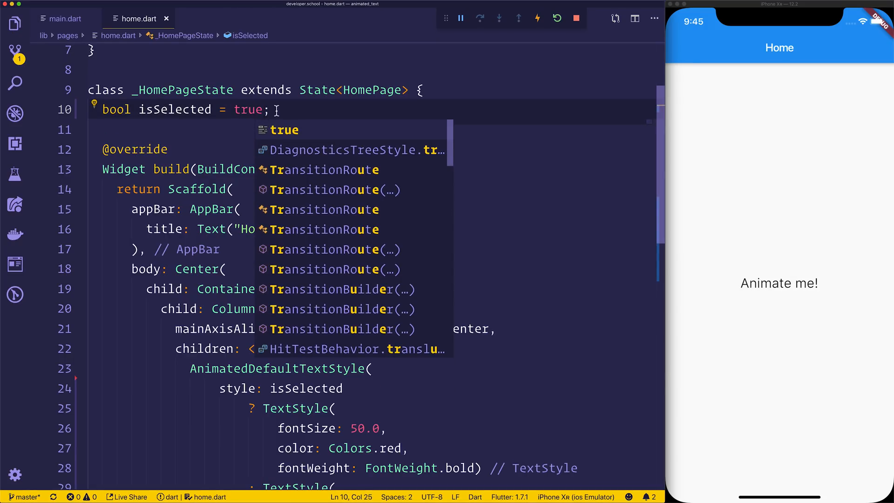
key(Escape)
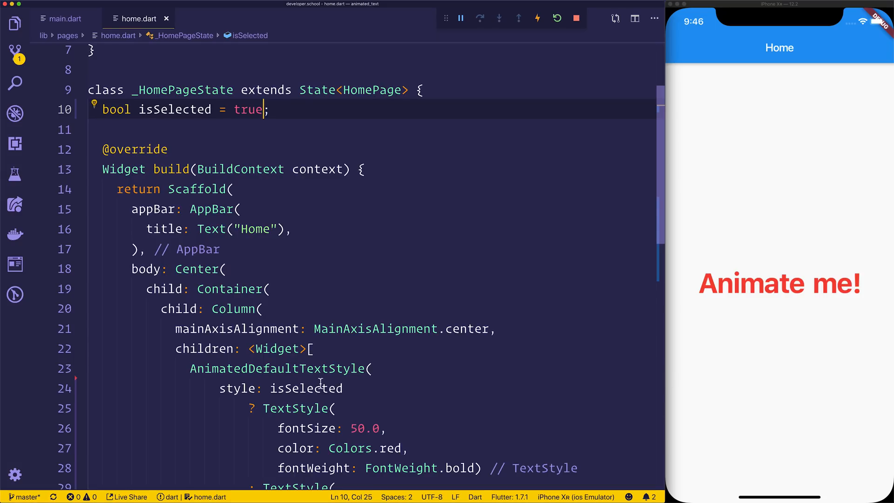
- Review the isSelected condition and the large red bold TextStyle block
double_click(305, 388)
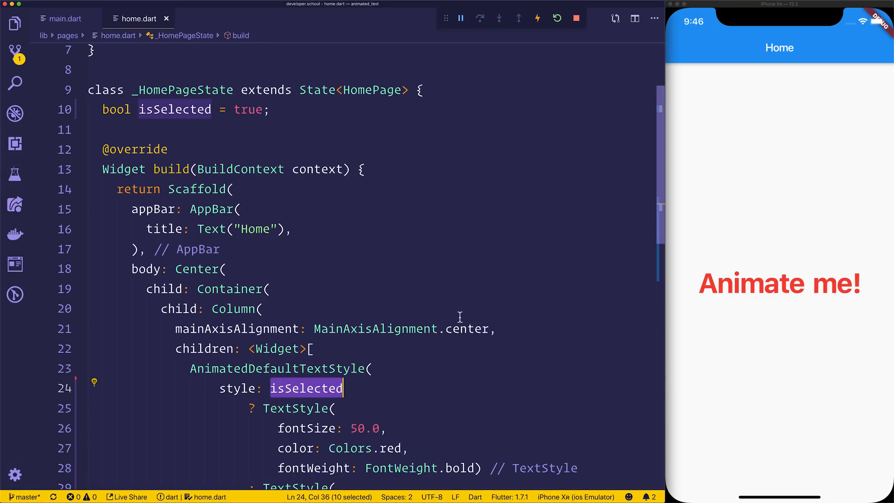
scroll(down, 3)
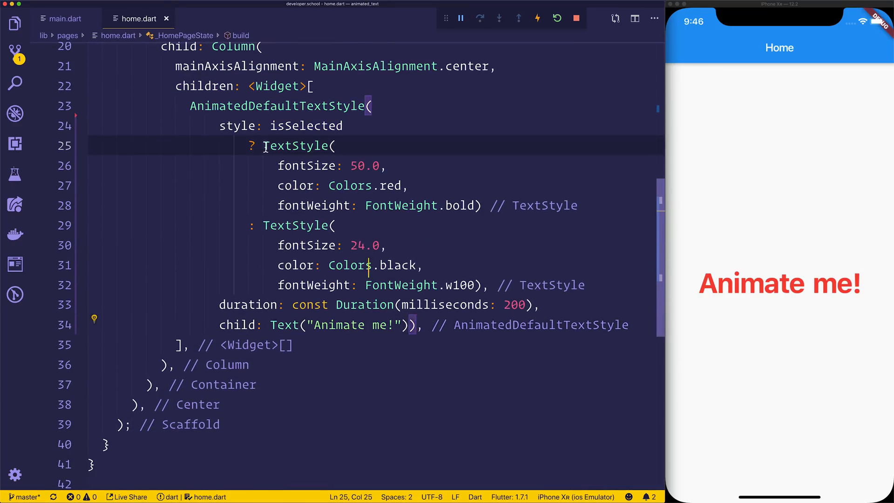
drag(264, 145, 482, 205)
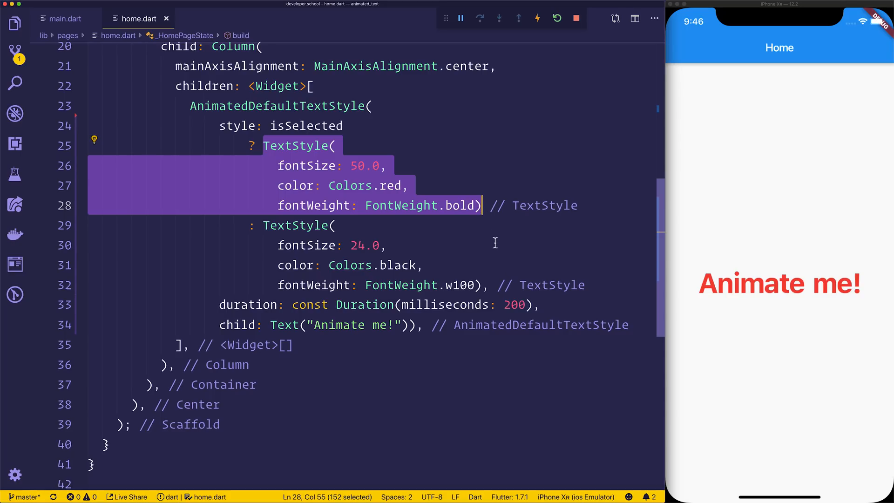
click(293, 145)
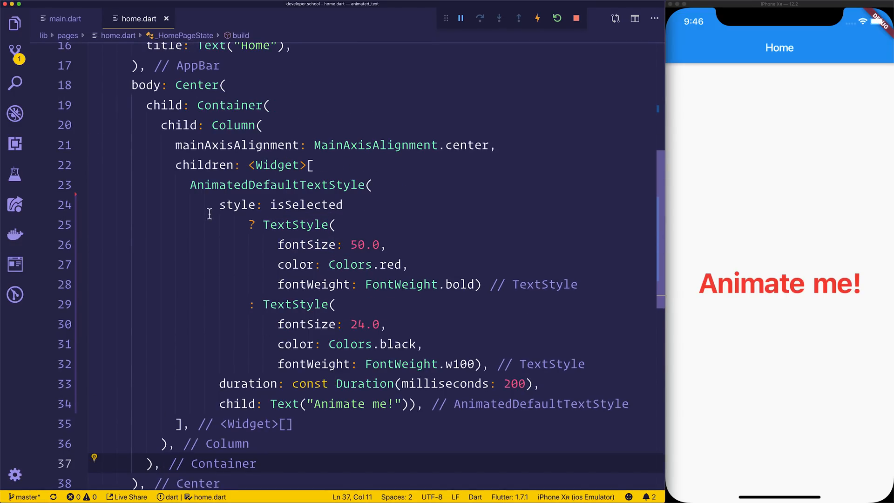
mouse_move(211, 415)
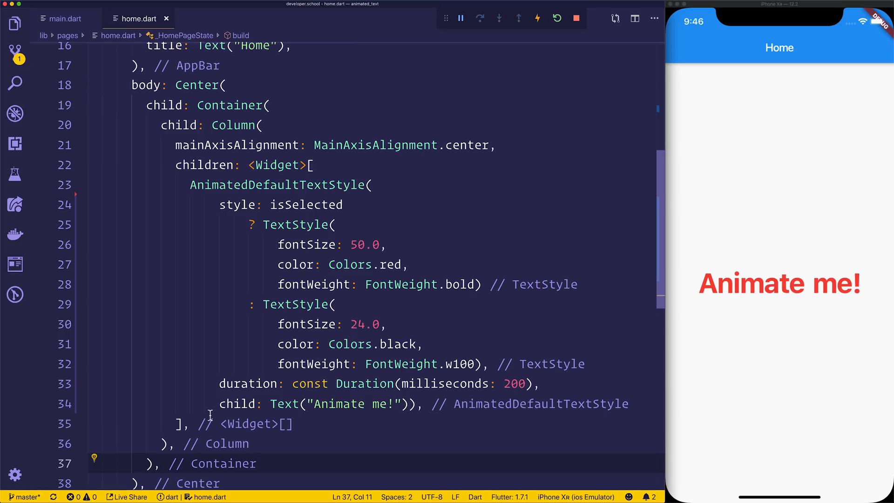
- Add a FlatButton with 'Click me!' Text whose onPressed flips isSelected in setState
text(FlatB)
text(c)
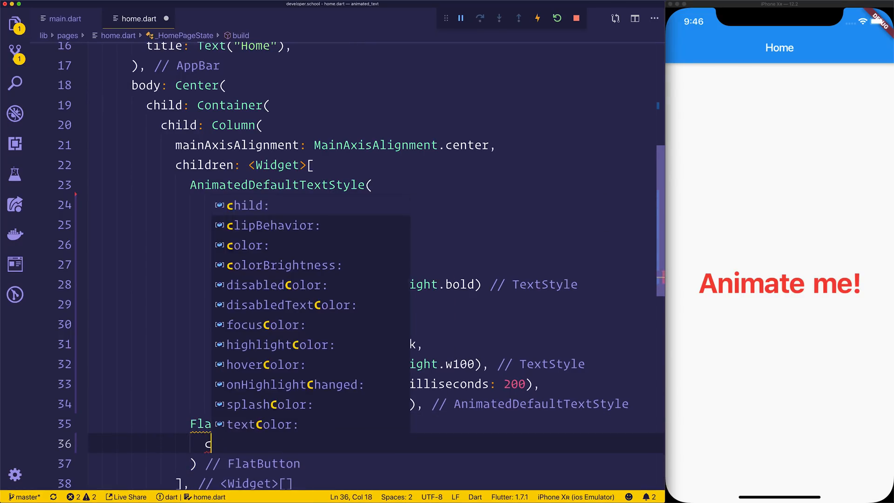
text(Text("Click me!"),)
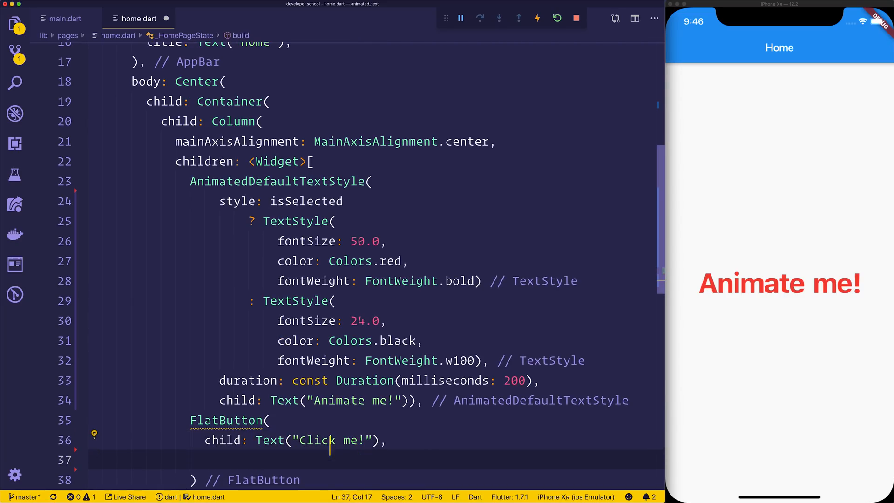
text(onPressed:)
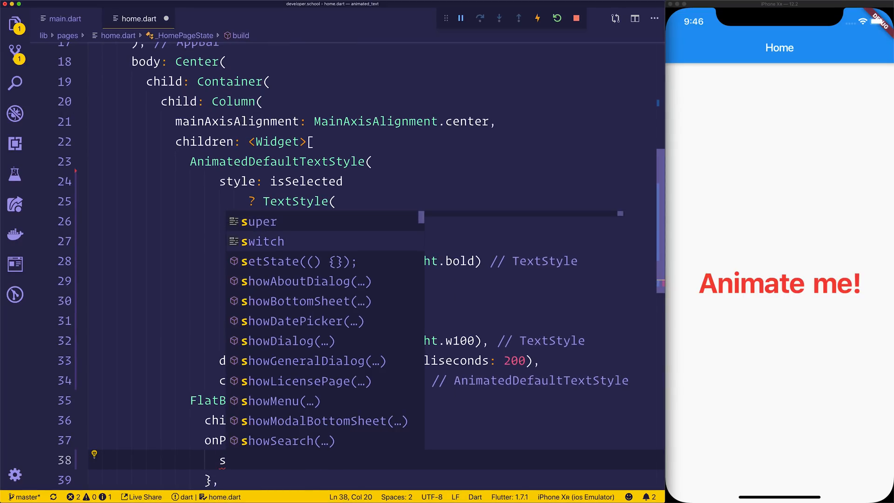
text(State(() {)
text(isSelected = !isSelected;)
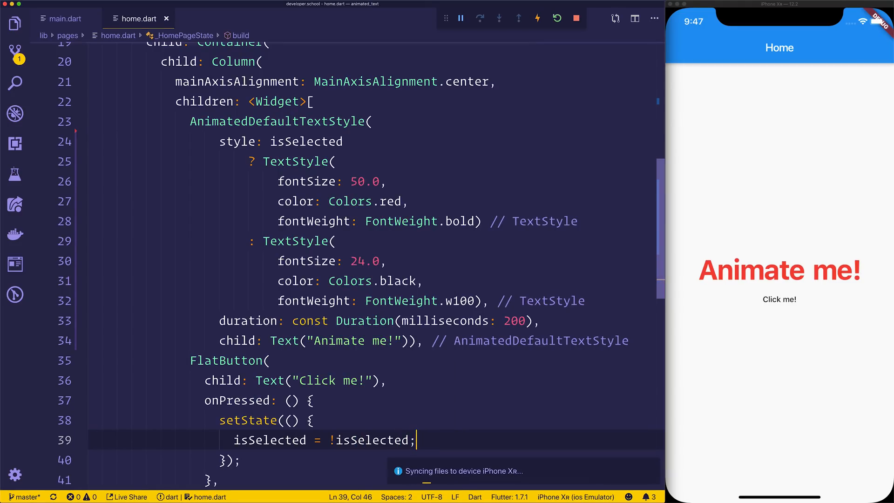
- Tap 'Click me!' in the simulator so 'Animate me!' shrinks to its thin black style
click(780, 298)
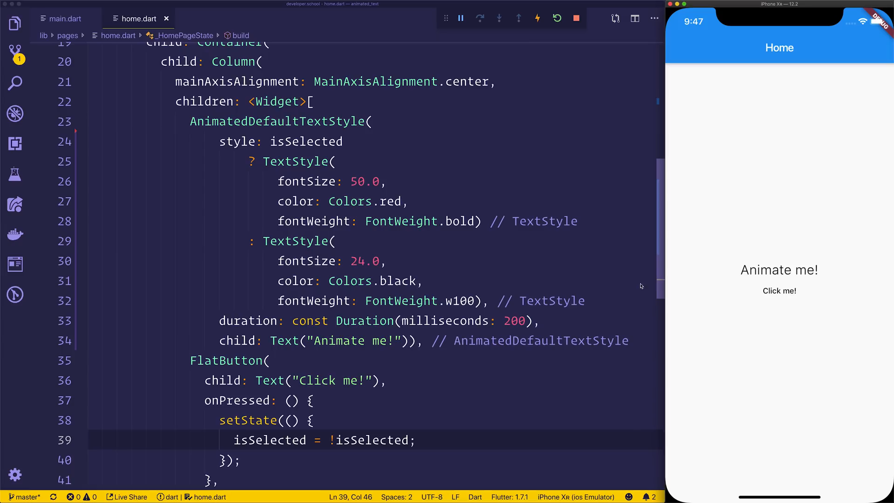
mouse_move(638, 235)
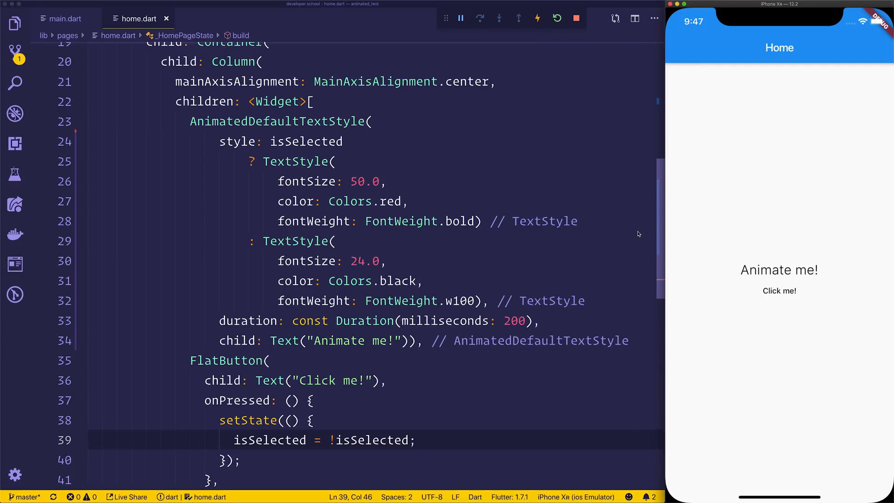
mouse_move(725, 265)
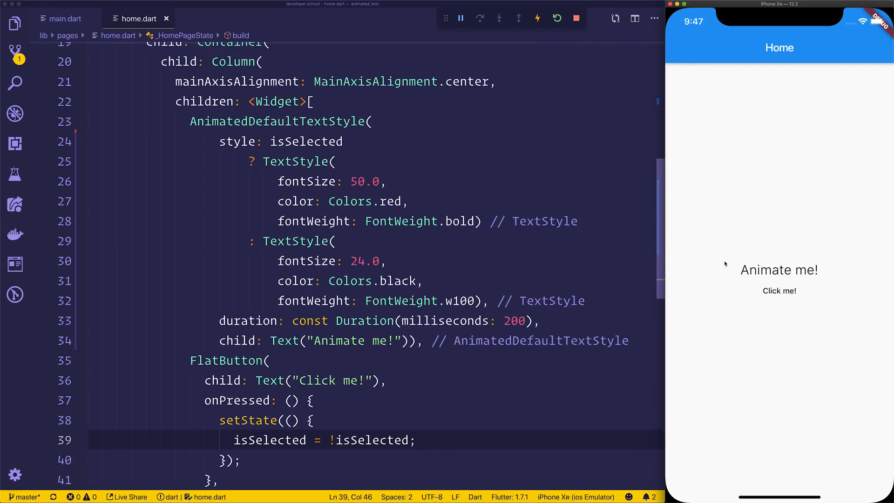
mouse_move(706, 268)
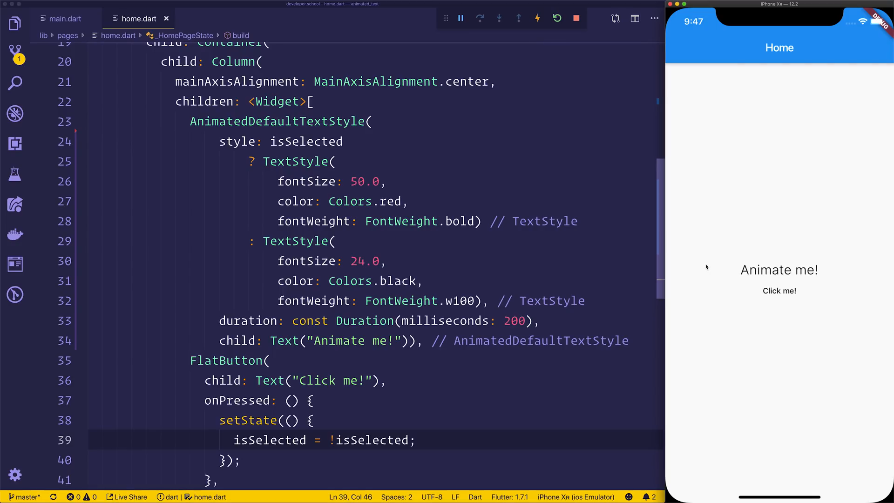